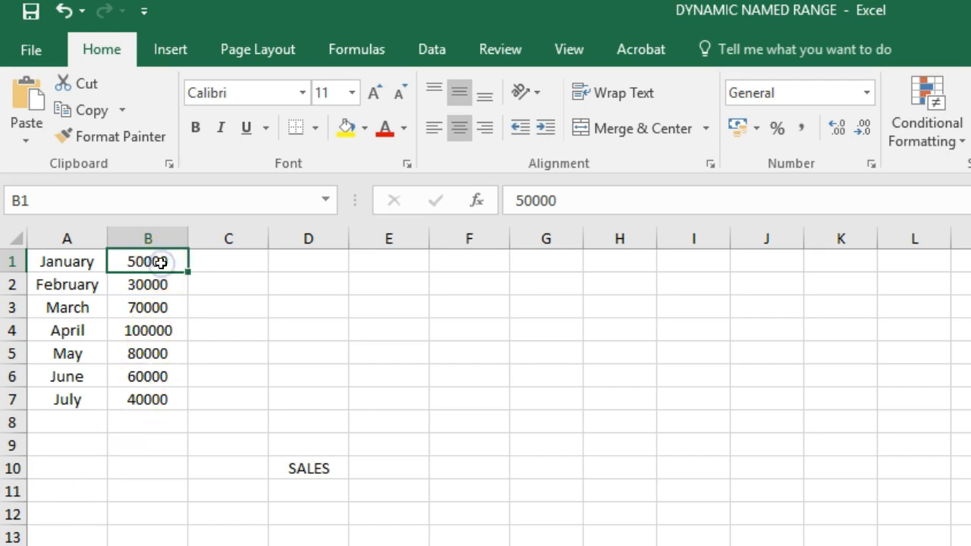
Name the January–July sales figures in B1:B7 as SALES via the Name Box.
{"action": "left_click_drag", "start_coordinate": [147, 261], "coordinate": [148, 399]}
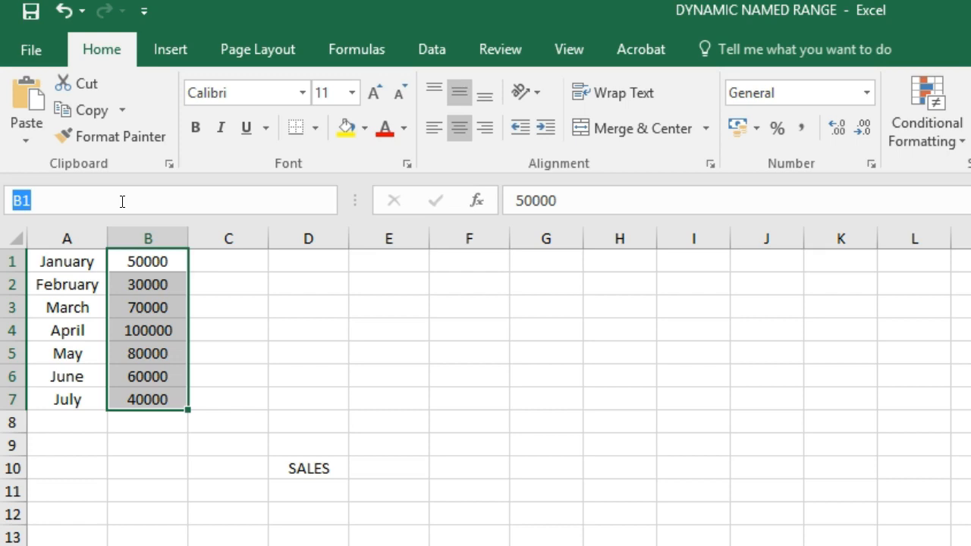
{"action": "type", "text": "SALES"}
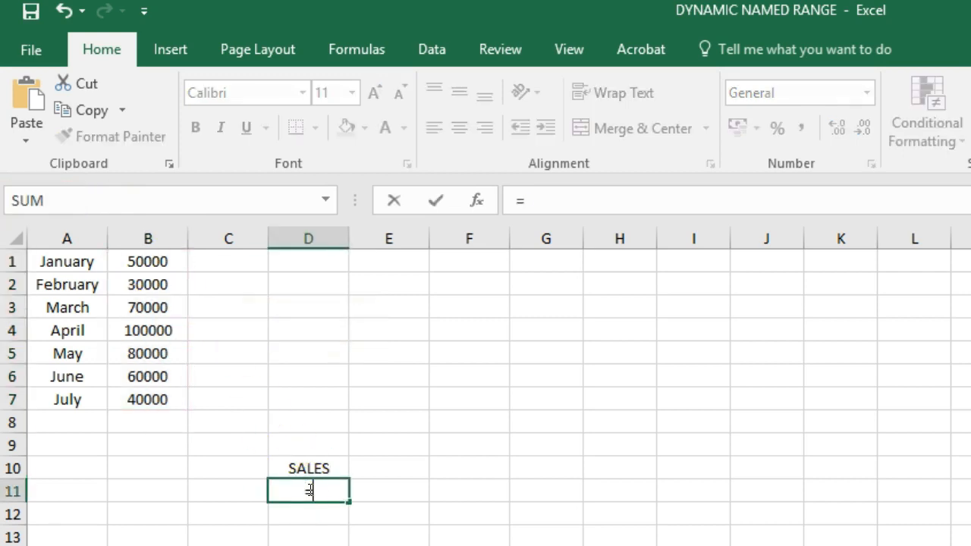
Enter =SUM(SALES) in D11 giving 430000, then move to the empty cell B8 below July.
{"action": "type", "text": "=SUM(S"}
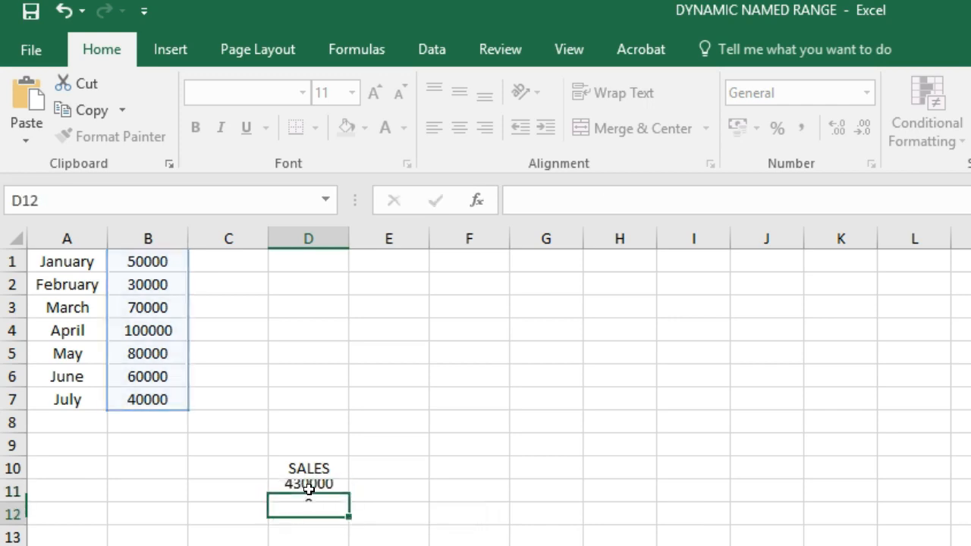
{"action": "left_click", "coordinate": [308, 492]}
{"action": "type", "text": "50000"}
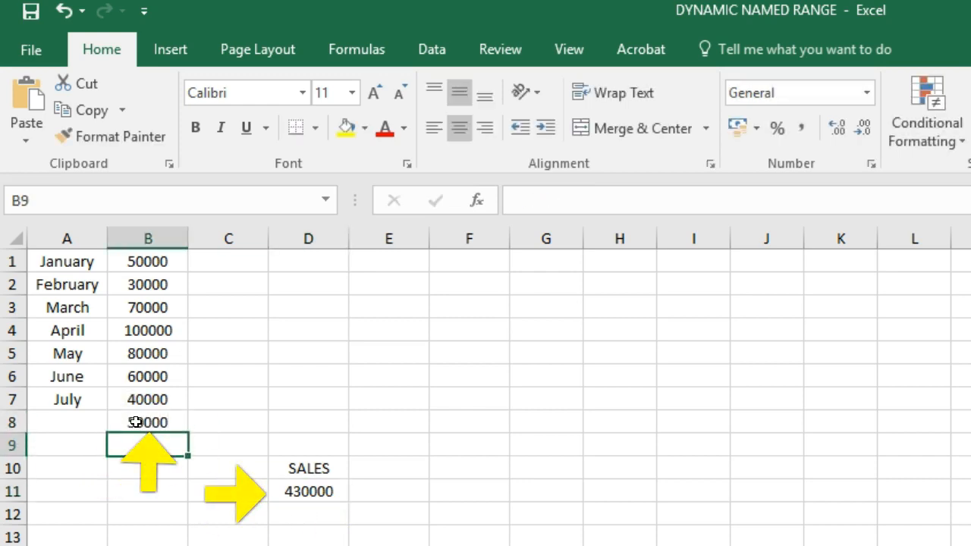
Label row 8 as Aug with 50000; the SALES total stays at 430000.
{"action": "type", "text": "Au"}
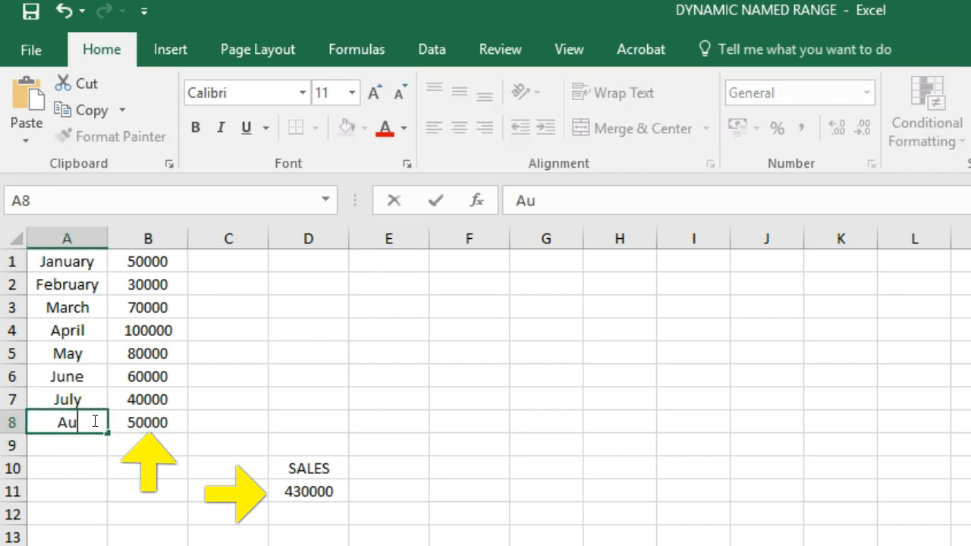
{"action": "key", "text": "enter"}
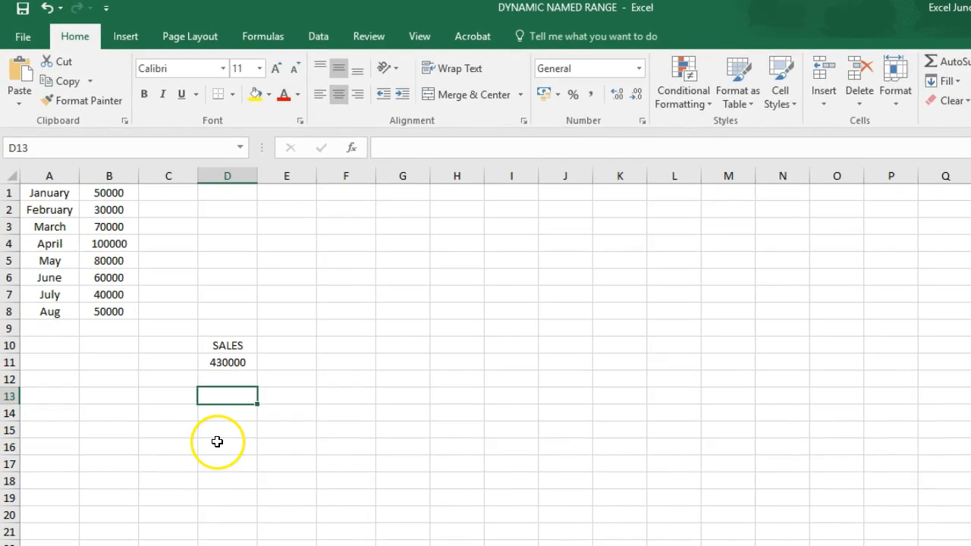
Bring up the Name Manager from Formulas and open the SALES name (B1:B7) for editing.
{"action": "left_click", "coordinate": [262, 36]}
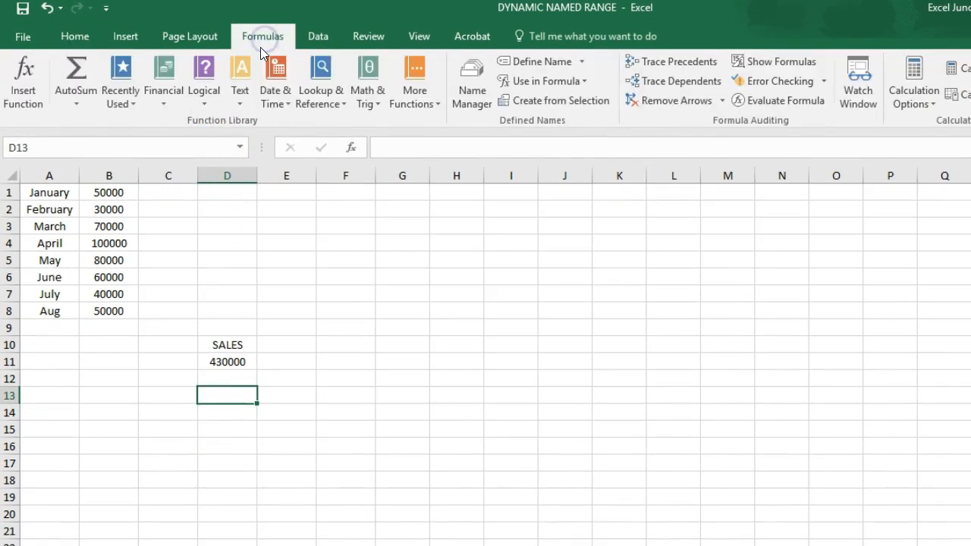
{"action": "mouse_move", "coordinate": [319, 37]}
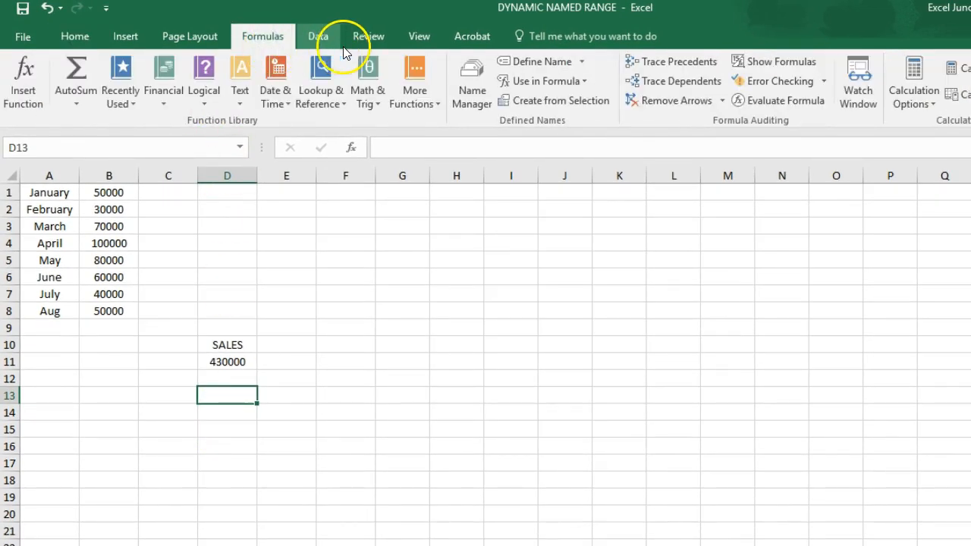
{"action": "left_click", "coordinate": [471, 82]}
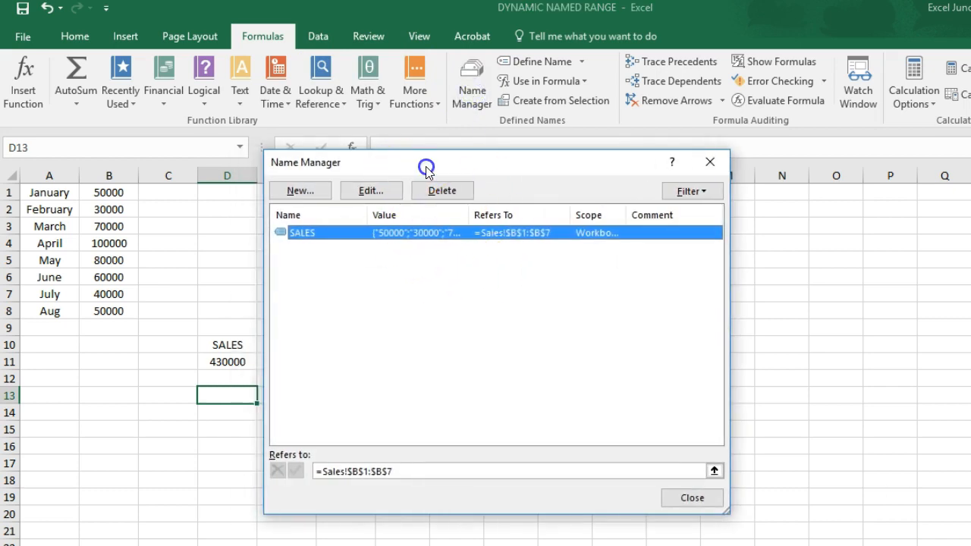
{"action": "left_click", "coordinate": [370, 192]}
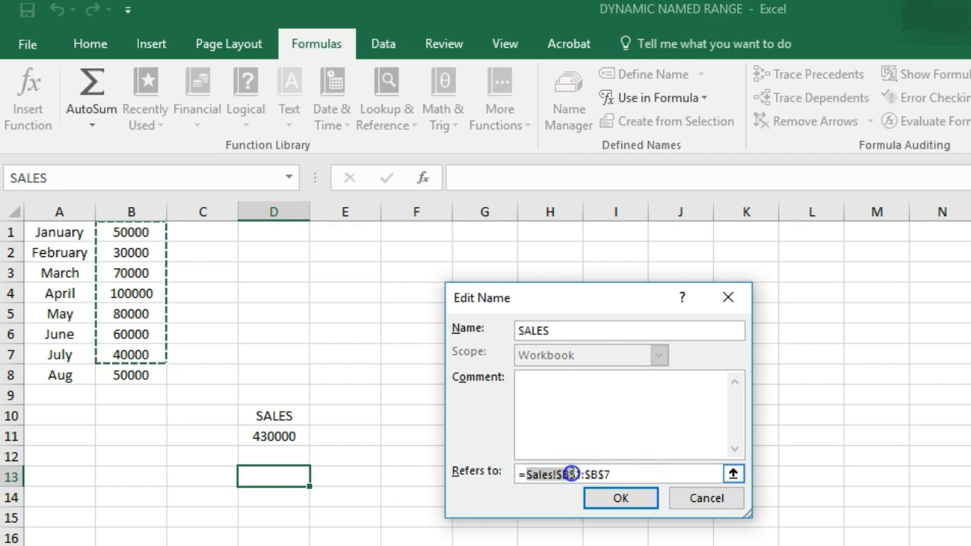
Rewrite SALES's Refers to as =OFFSET( anchored at Sales!$B$1 with 0 row offset.
{"action": "type", "text": "=OFF"}
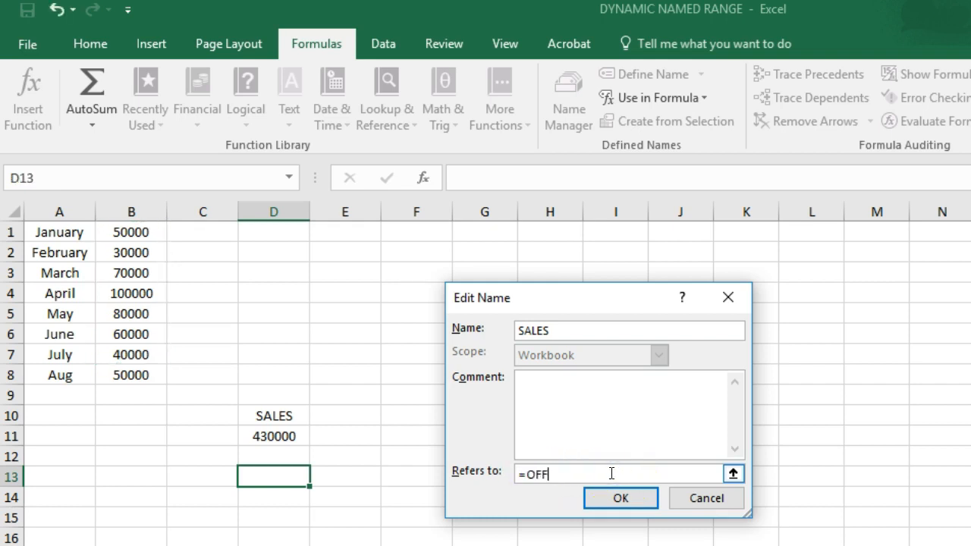
{"action": "type", "text": "SET("}
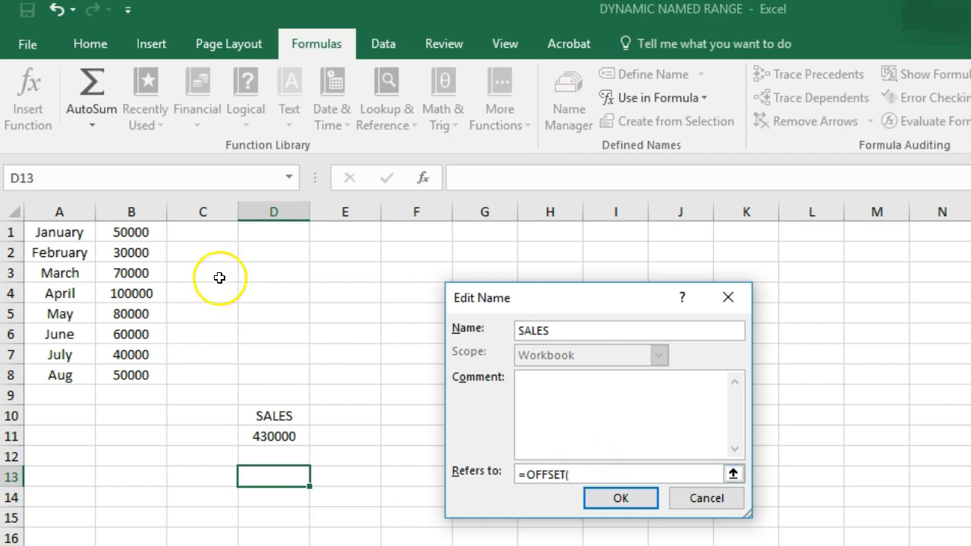
{"action": "left_click", "coordinate": [130, 232]}
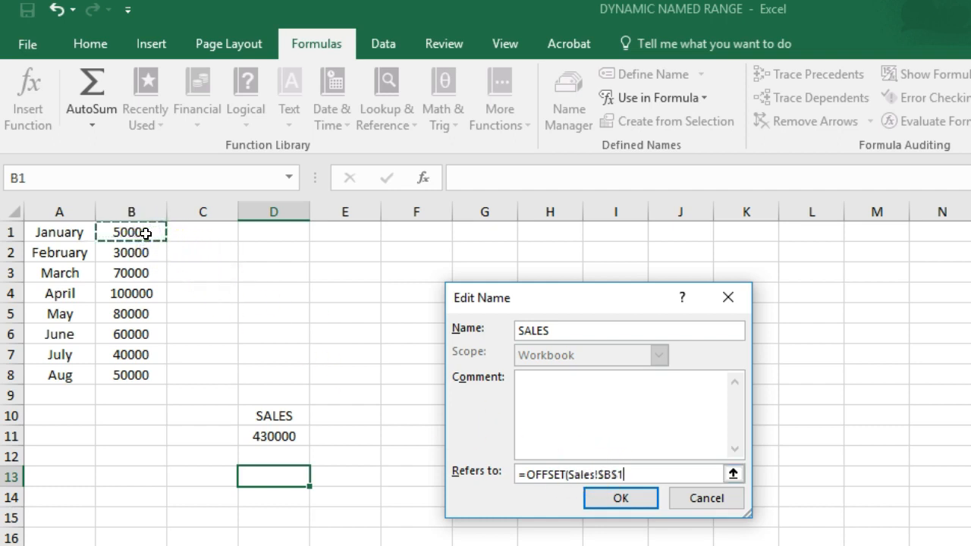
{"action": "type", "text": ","}
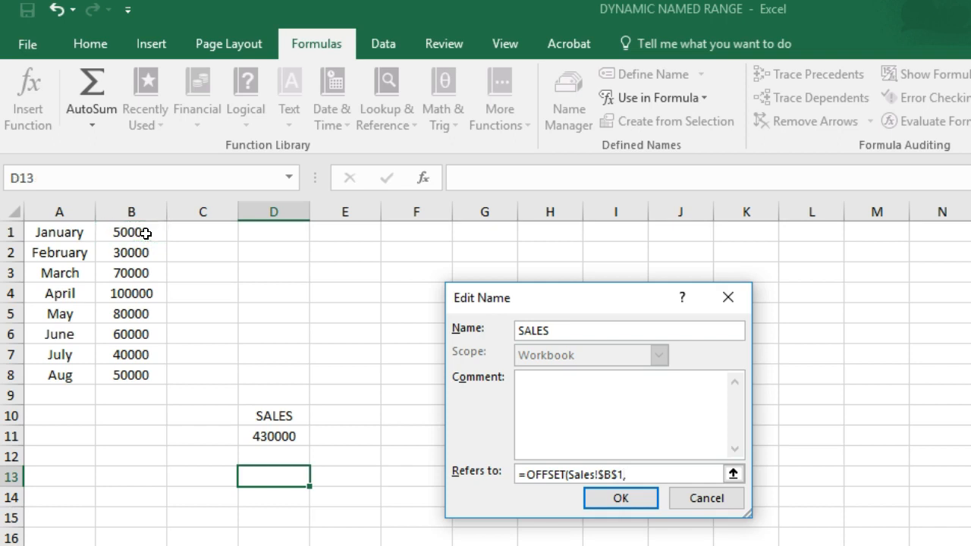
{"action": "type", "text": "0"}
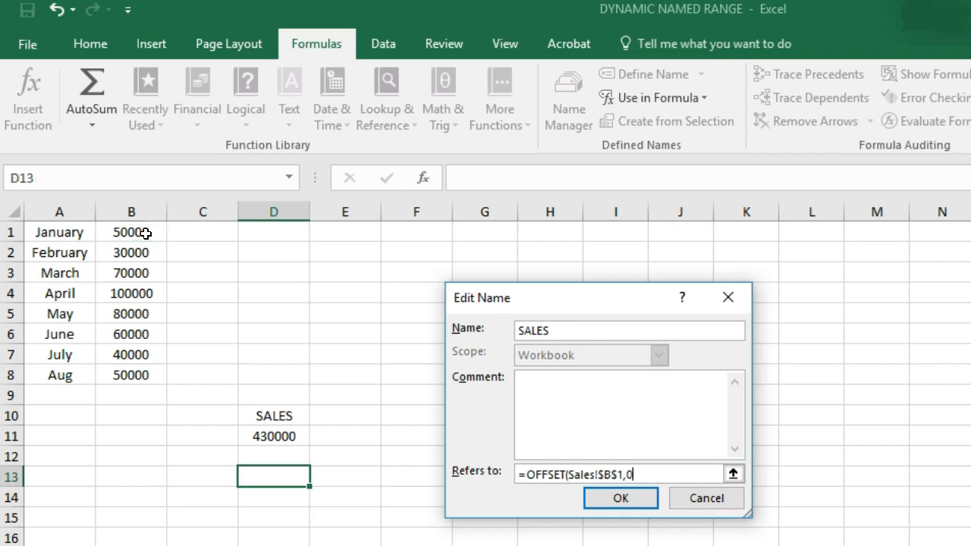
{"action": "type", "text": ",0"}
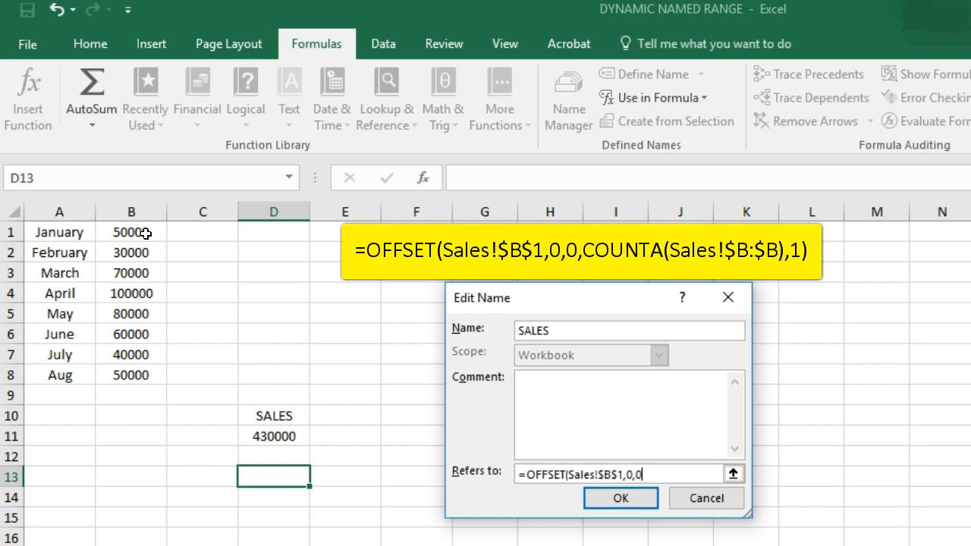
Complete SALES as =OFFSET(Sales!$B$1,0,0,COUNTA(Sales!$B:$B),1) and confirm, so D11 totals 480000.
{"action": "type", "text": ","}
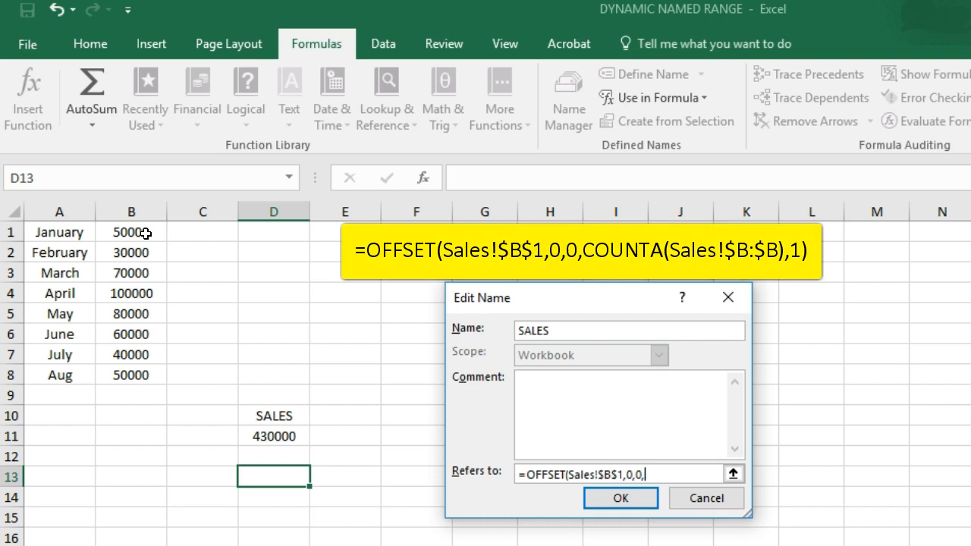
{"action": "type", "text": "COUNTA("}
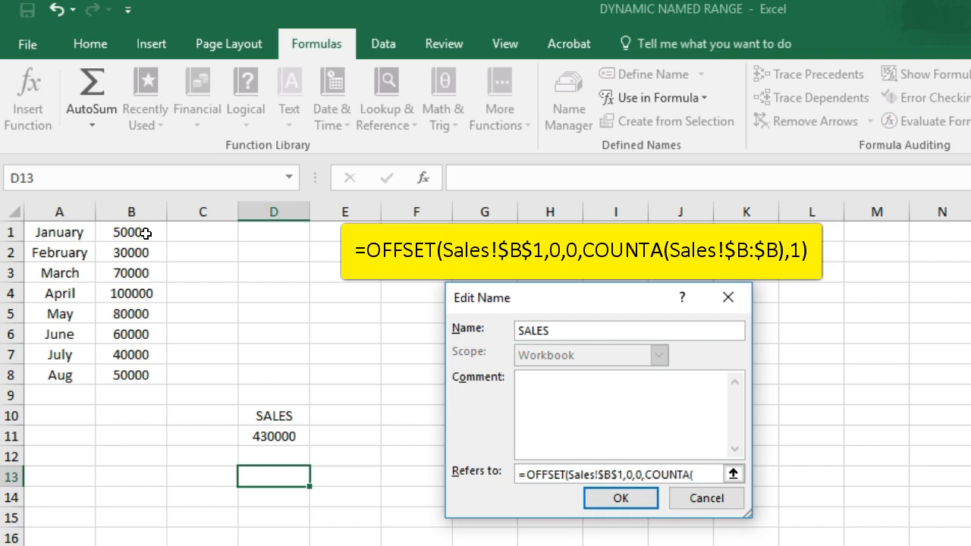
{"action": "left_click", "coordinate": [131, 213]}
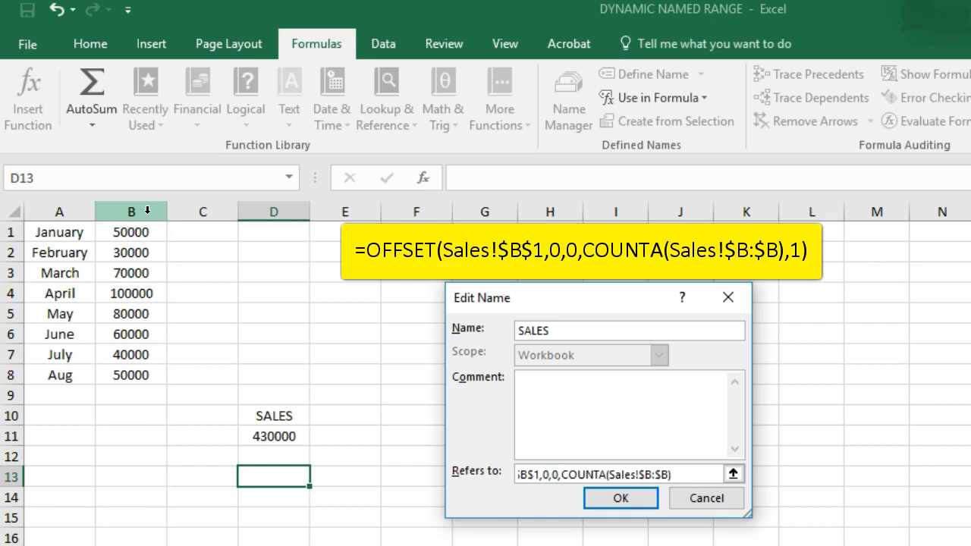
{"action": "type", "text": ",1)"}
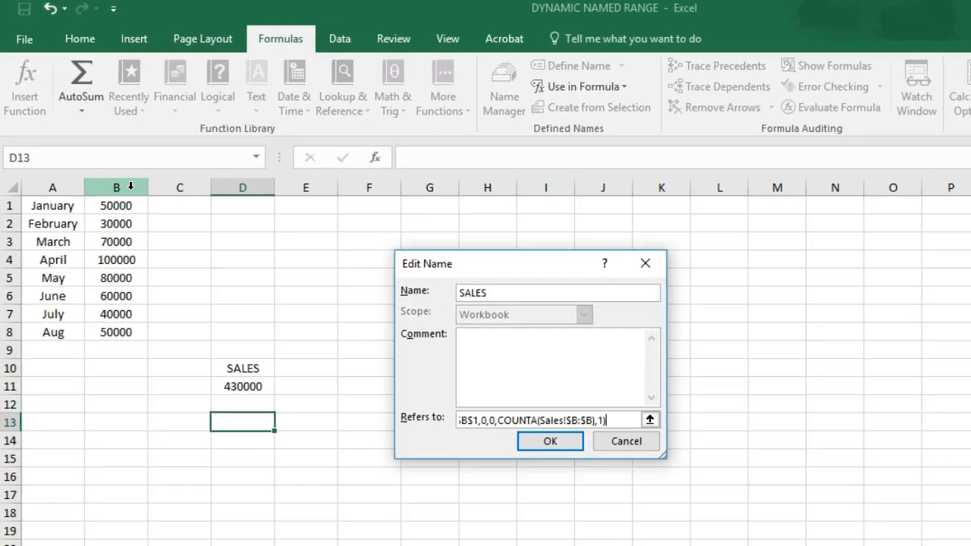
{"action": "left_click", "coordinate": [549, 440]}
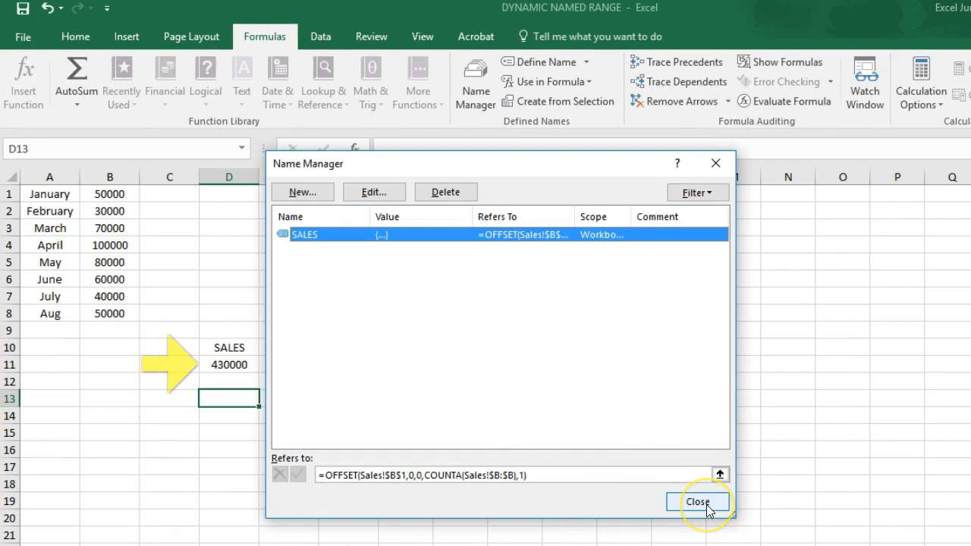
{"action": "left_click", "coordinate": [697, 501]}
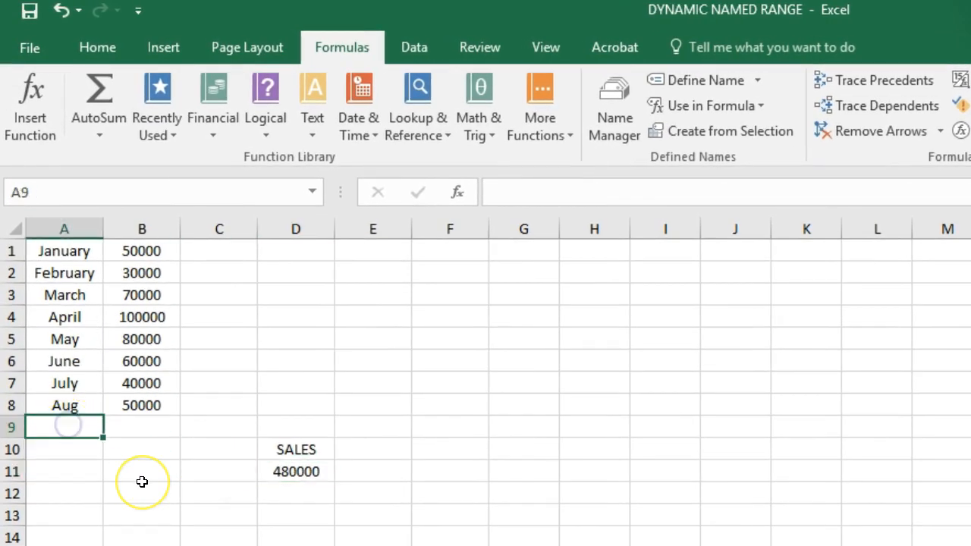
Add a Sep row with 40000 and check =SUM(SALES) in D11 now reads 520000.
{"action": "type", "text": "Sep"}
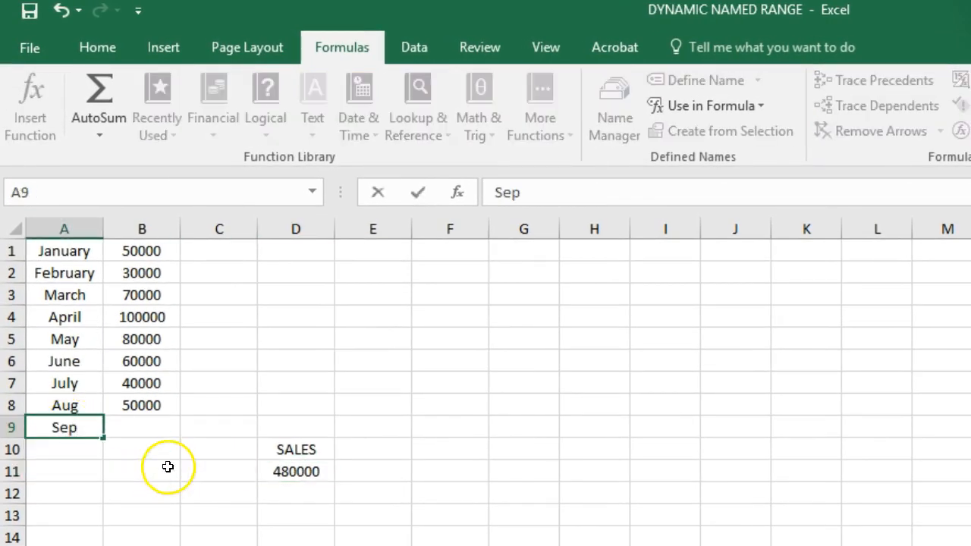
{"action": "type", "text": "40000"}
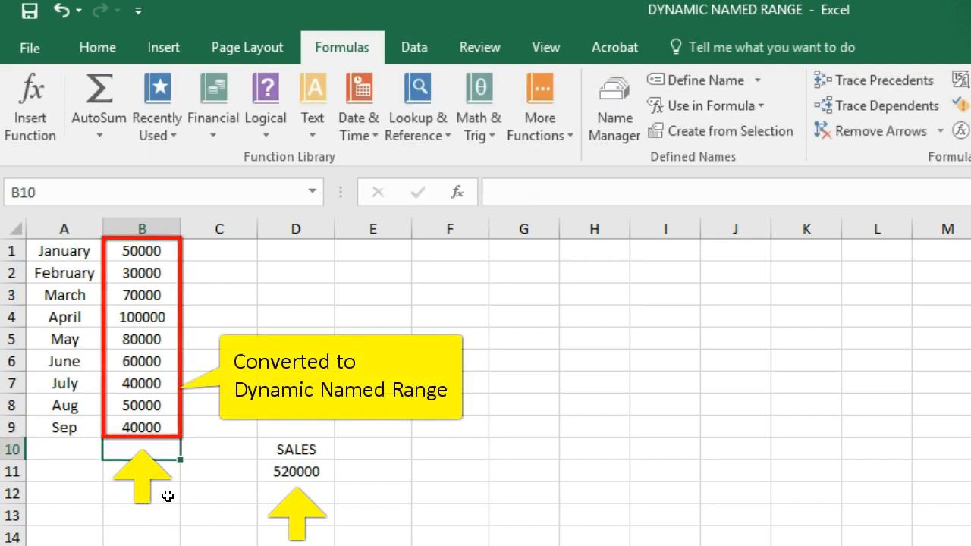
{"action": "left_click", "coordinate": [296, 470]}
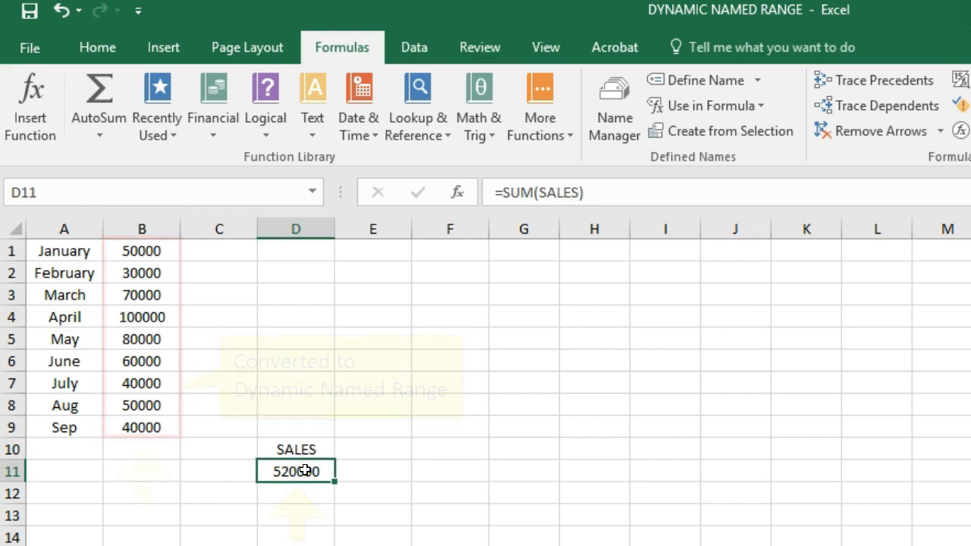